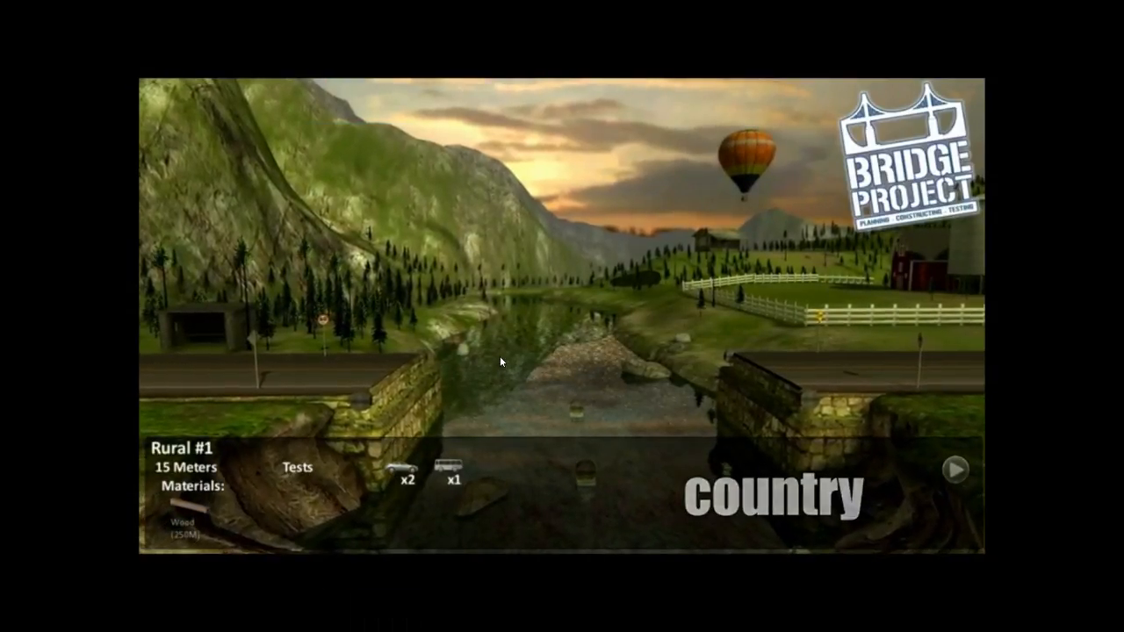
Advance the level overview from Rural #1 to the Cities #1 site
left_click(955, 470)
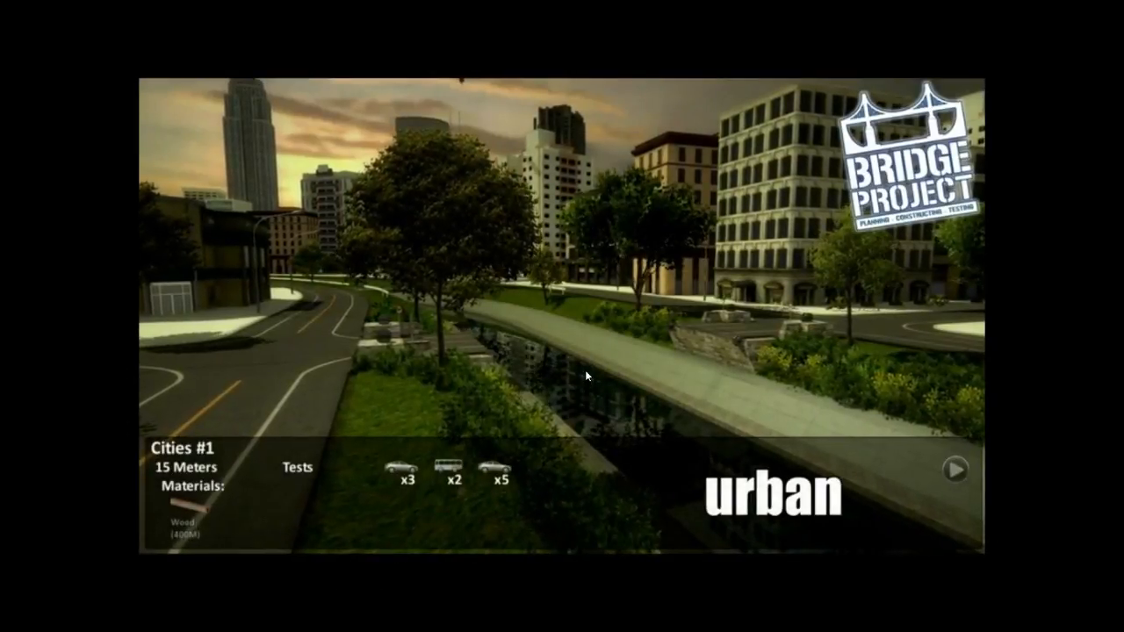